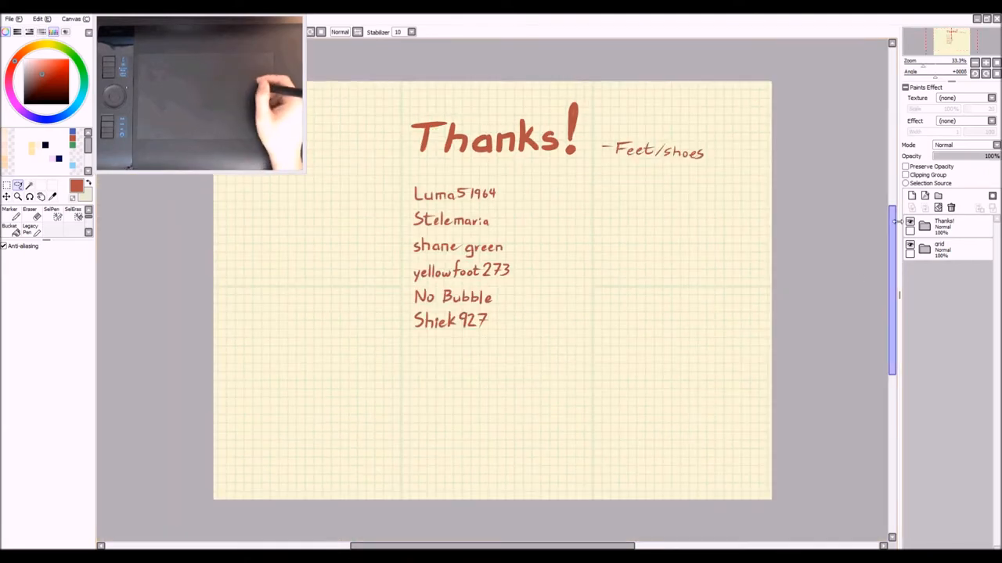
- Hide the Thanks layer folder so only the blank grid paper shows
left_click(911, 222)
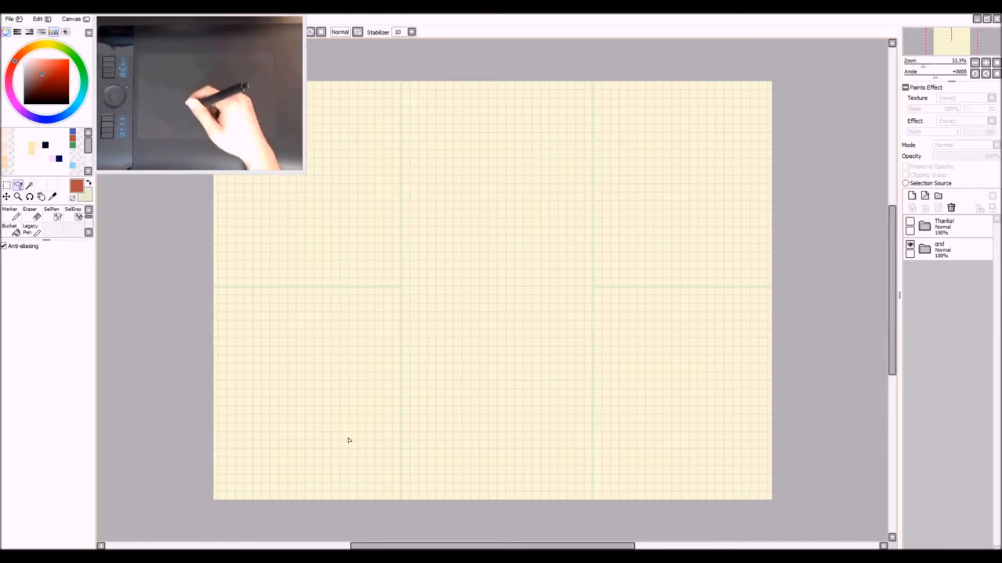
mouse_move(678, 213)
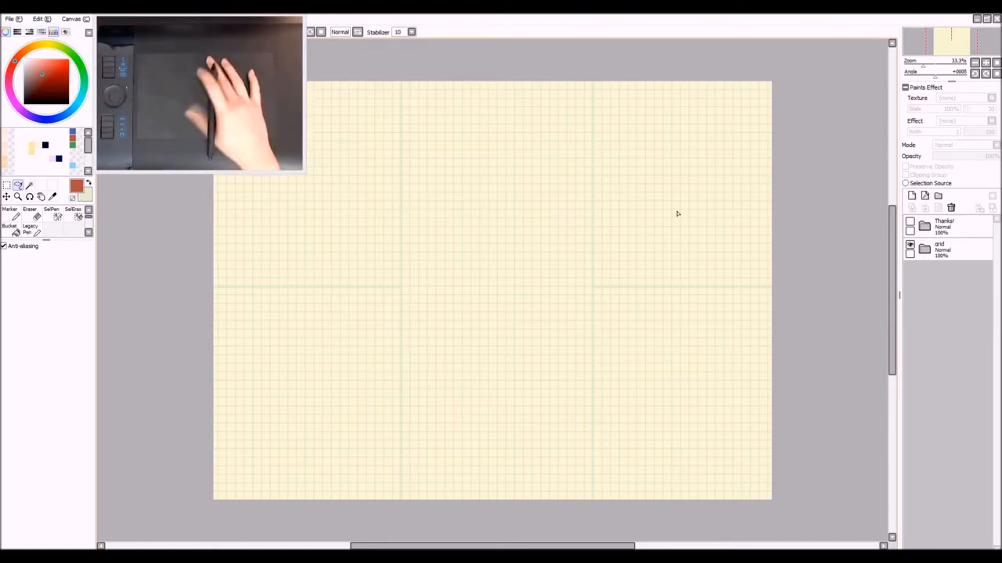
mouse_move(576, 216)
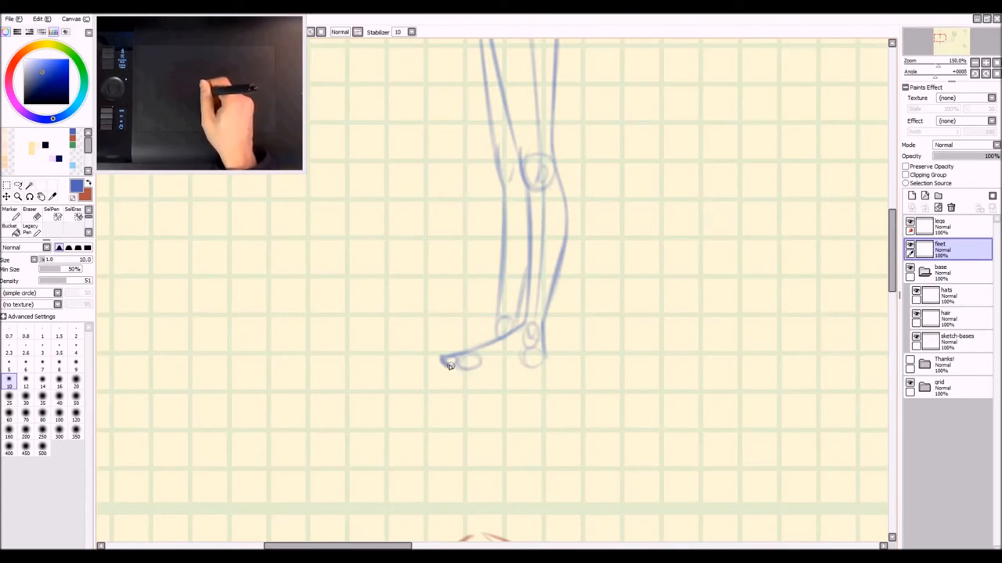
mouse_move(482, 370)
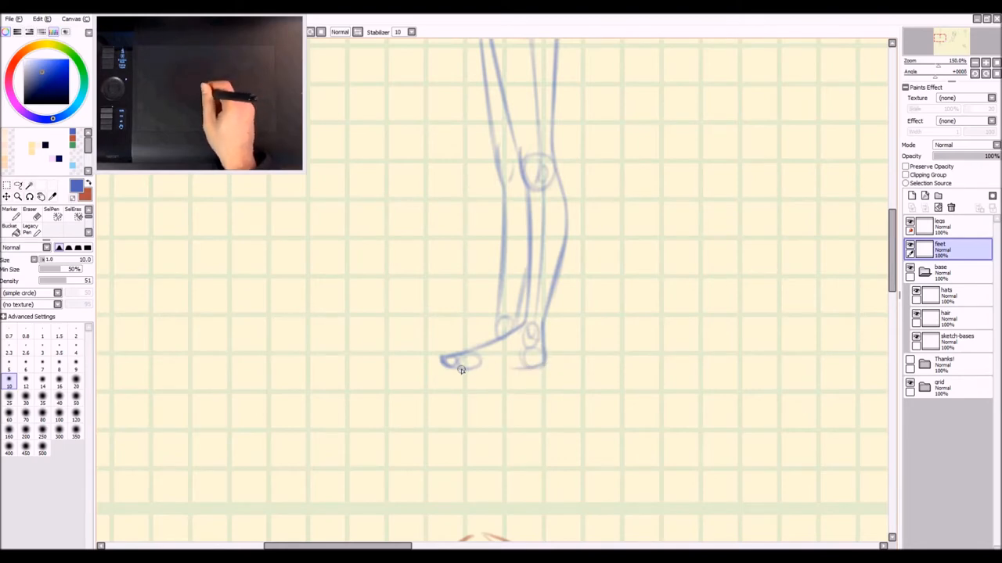
- Sketch the underside, toes and heel of the side-view foot on the bent leg
left_click_drag(452, 368, 523, 366)
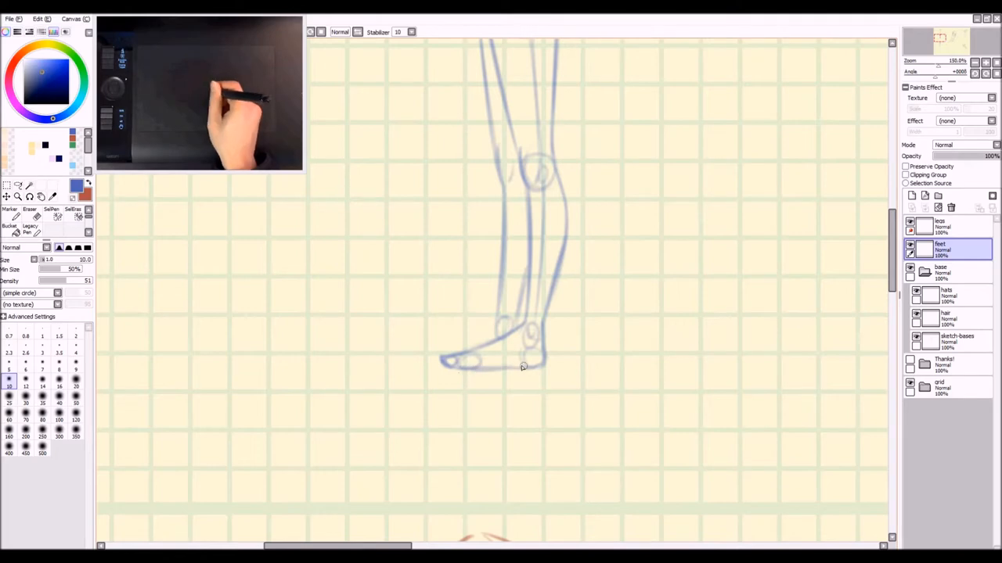
left_click_drag(519, 366, 467, 372)
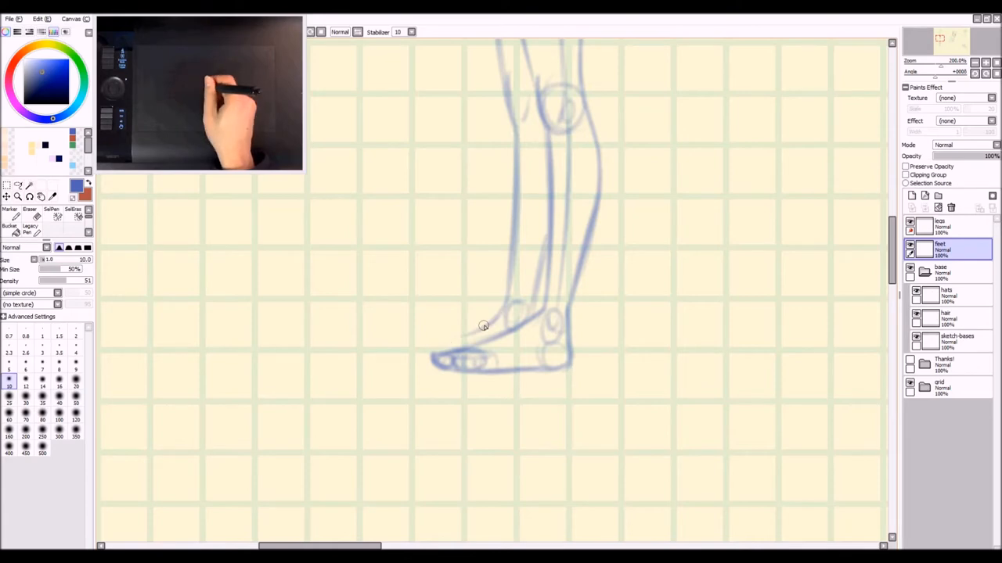
mouse_move(455, 345)
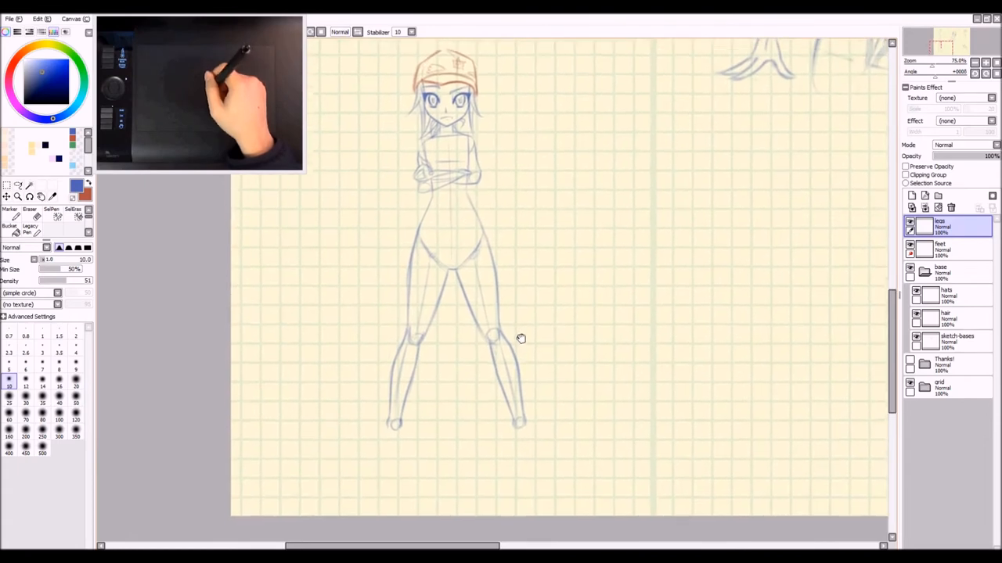
- On the feet layer, outline a large foot study beside the standing girl
left_click(942, 248)
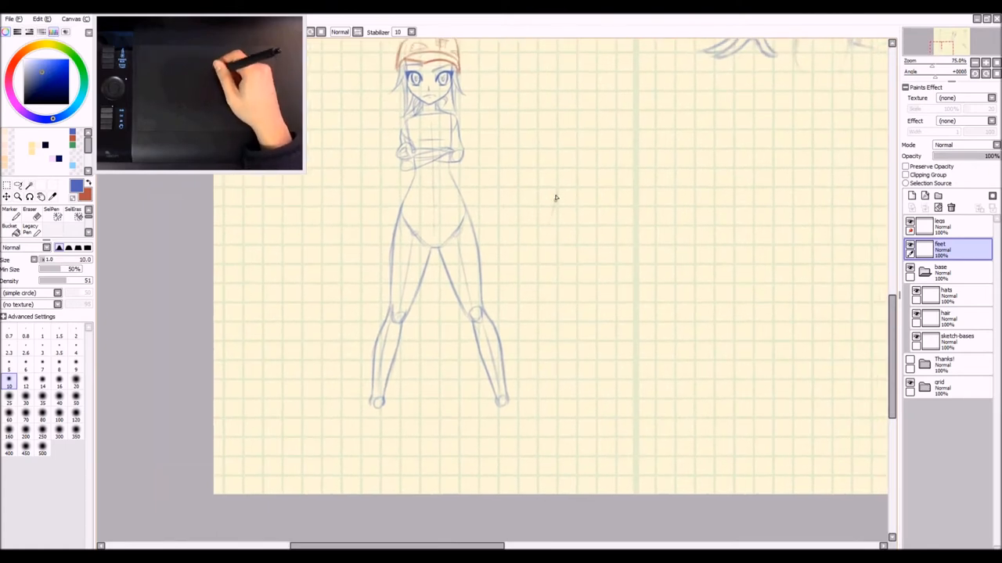
left_click_drag(557, 196, 571, 338)
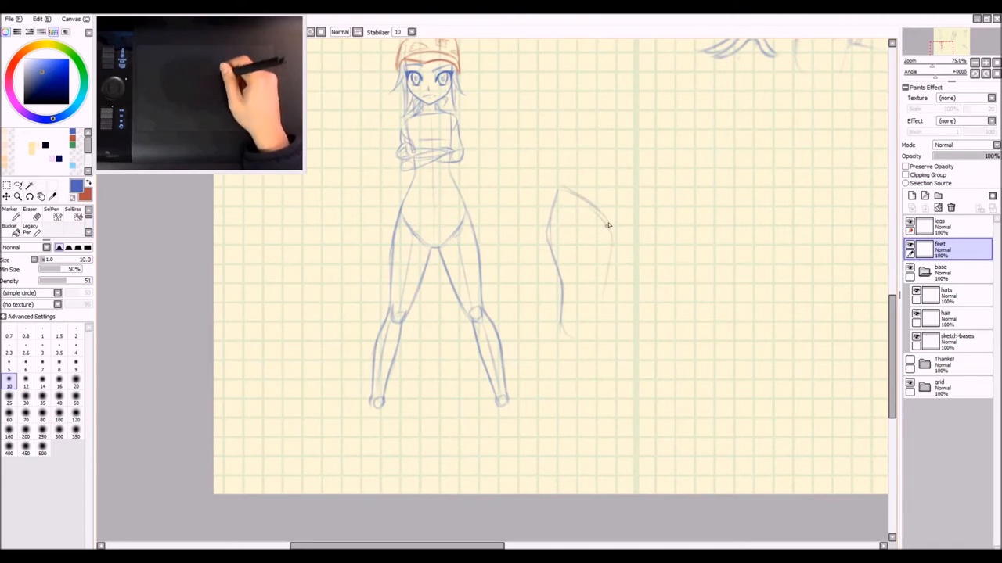
left_click_drag(607, 227, 563, 337)
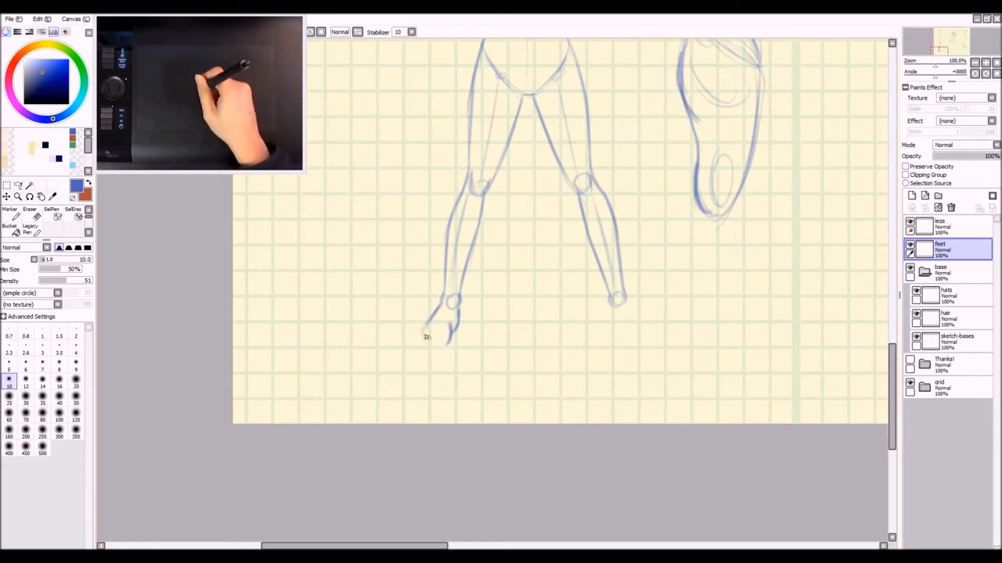
- Sketch a foot at the left ankle, then finish the foot on the right ankle
left_click_drag(426, 336, 438, 352)
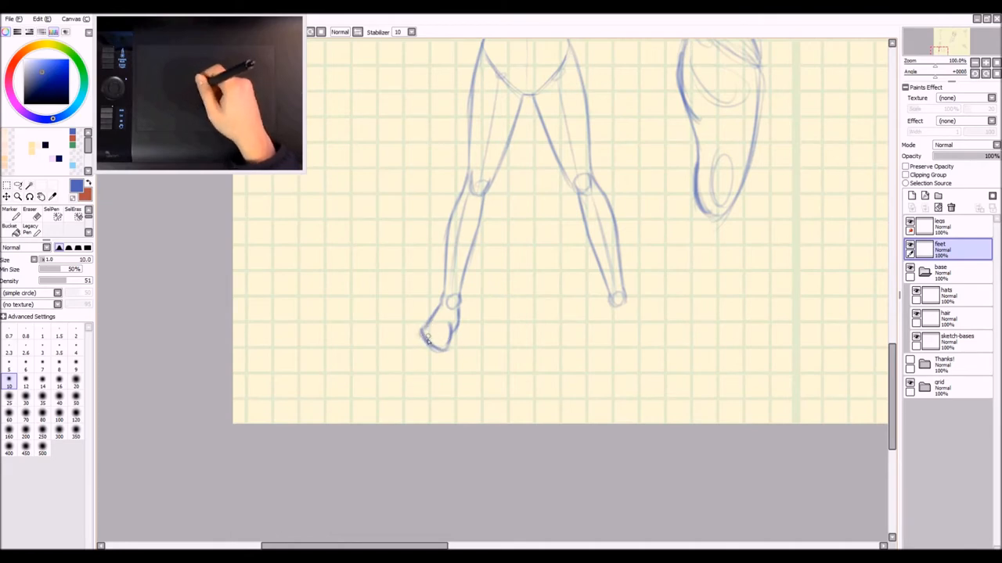
left_click_drag(426, 341, 451, 348)
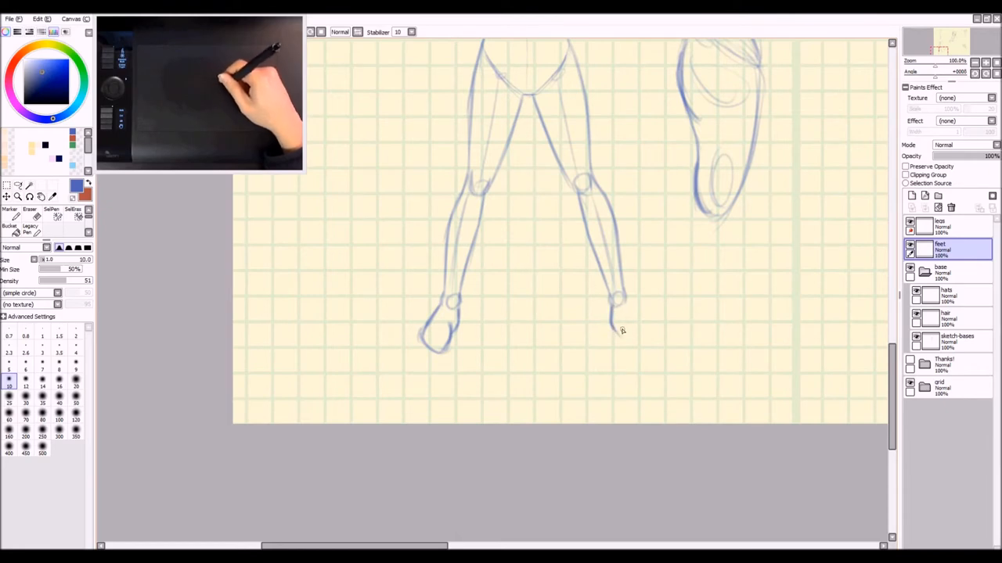
mouse_move(629, 338)
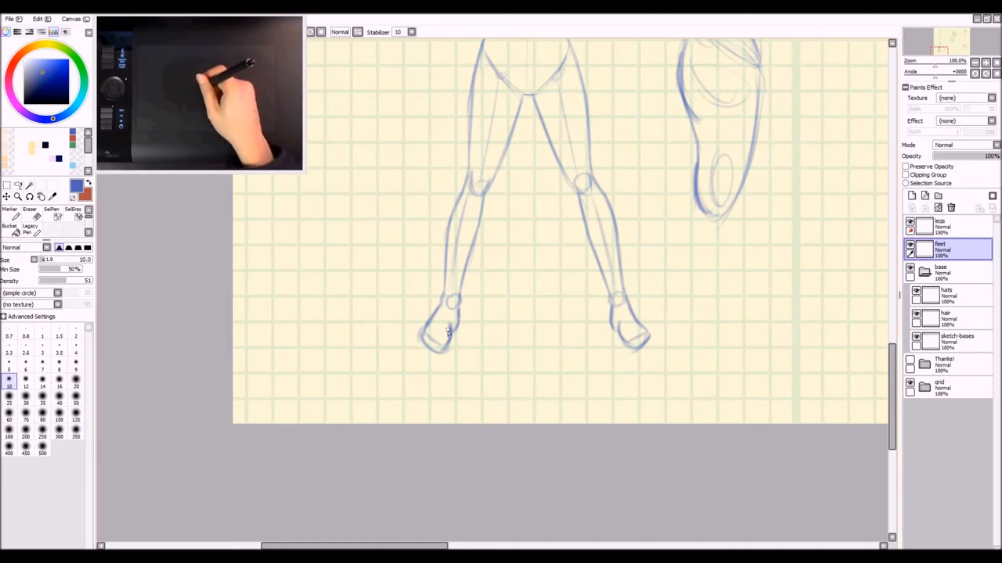
left_click_drag(446, 332, 422, 348)
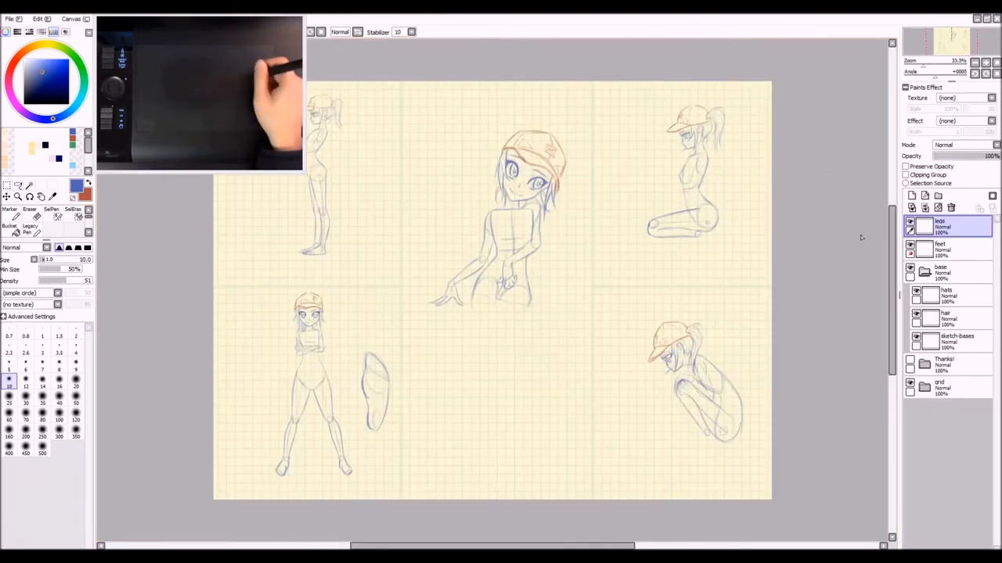
- Select the feet layer for sketching the pointed foot on the extended leg
left_click(947, 249)
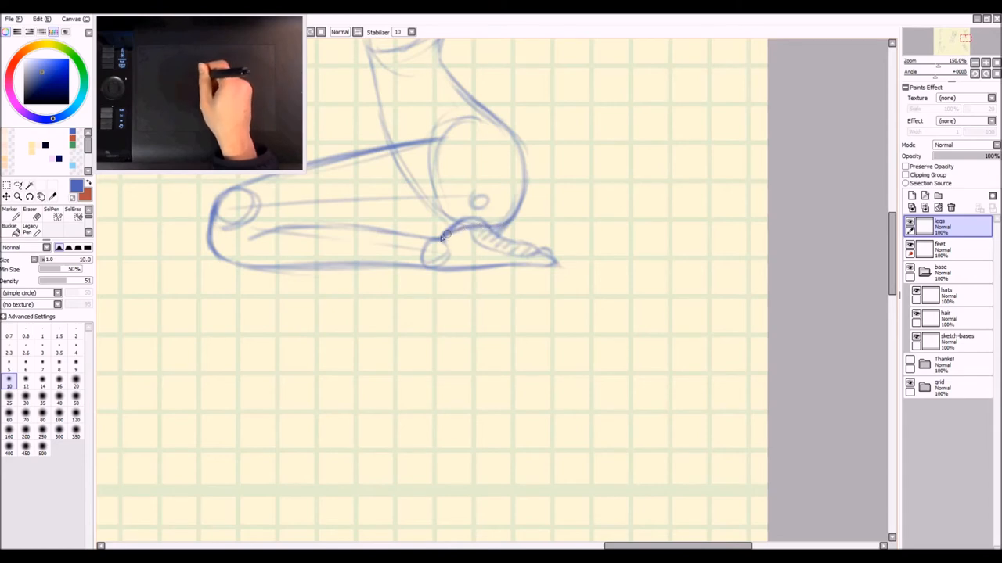
left_click(942, 249)
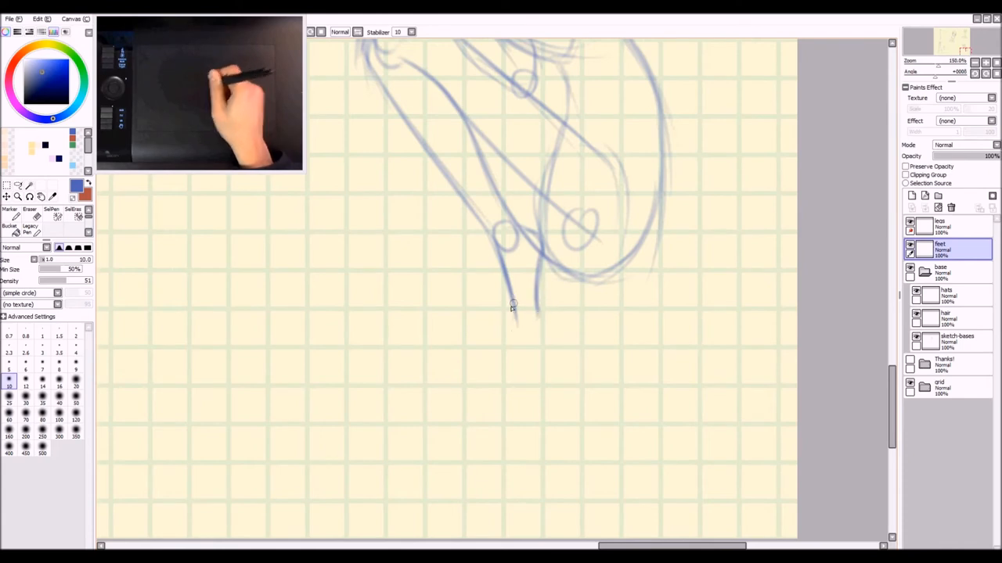
- Sketch the ankle, sole and toes of the crouching pose's foot in blue
left_click_drag(514, 313, 532, 295)
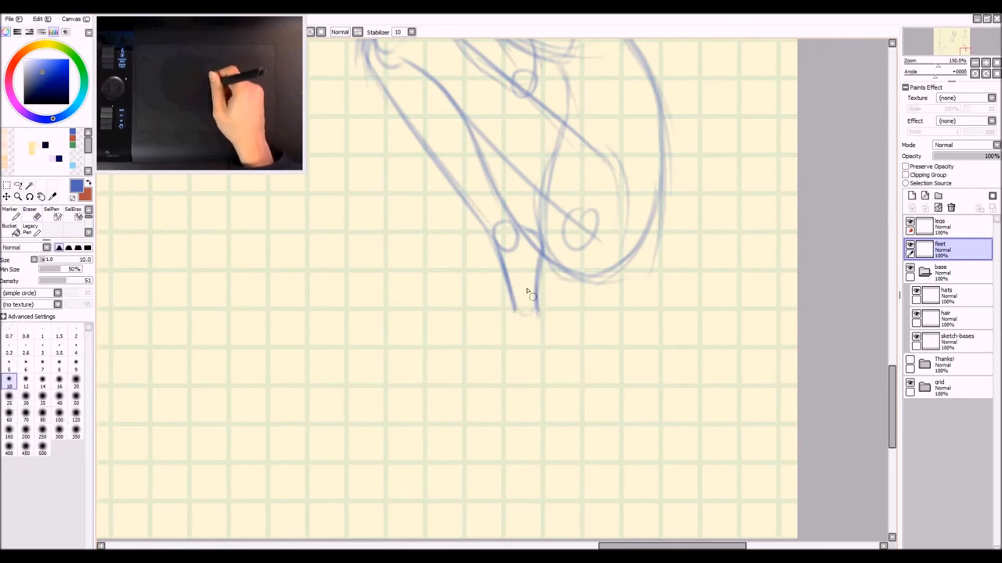
left_click_drag(532, 294, 488, 320)
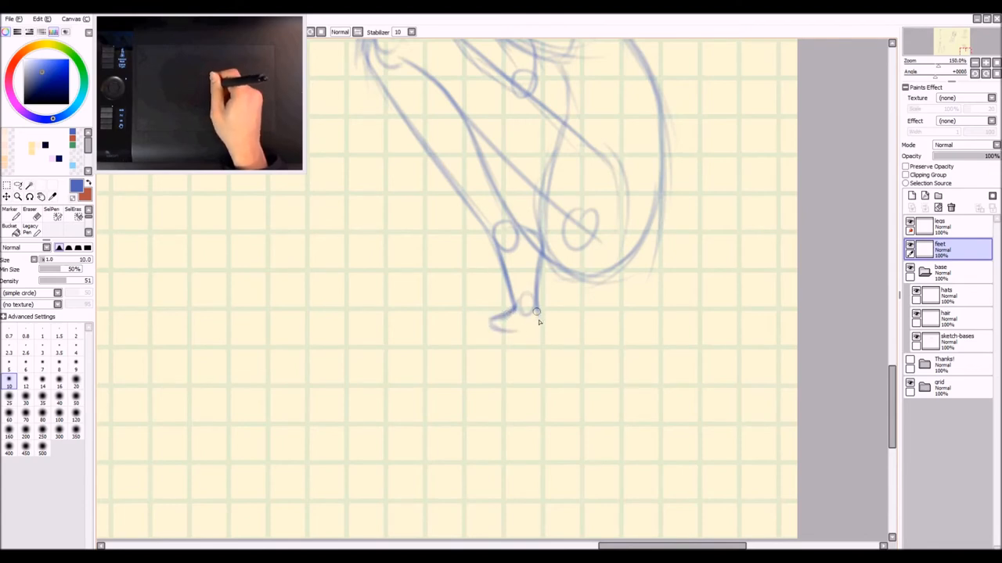
left_click_drag(514, 313, 535, 328)
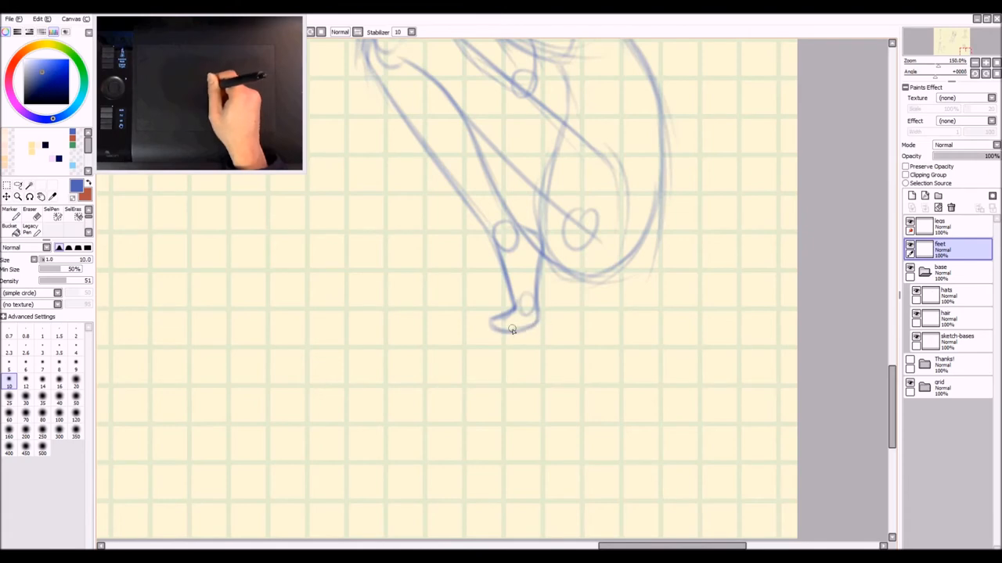
left_click(28, 211)
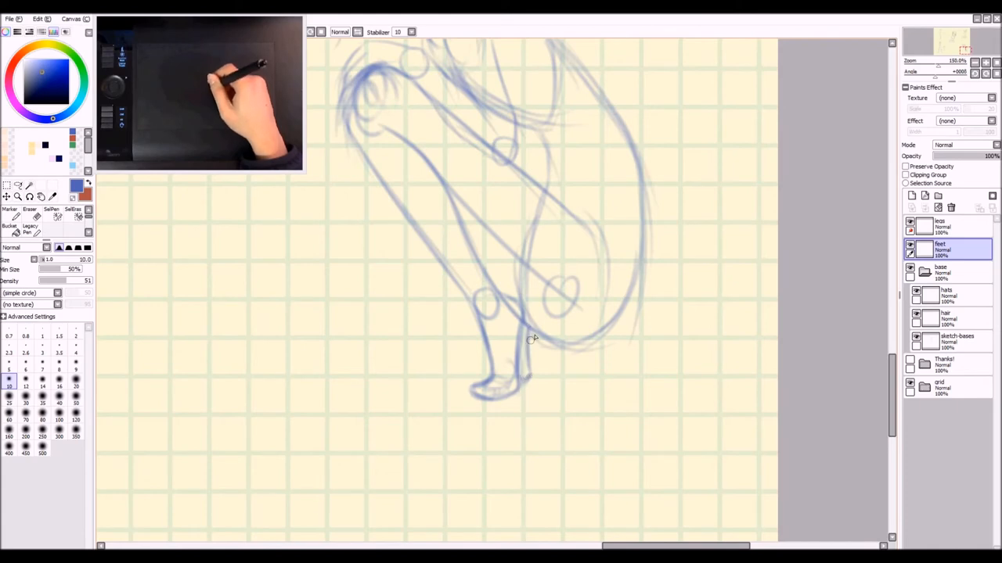
left_click(939, 225)
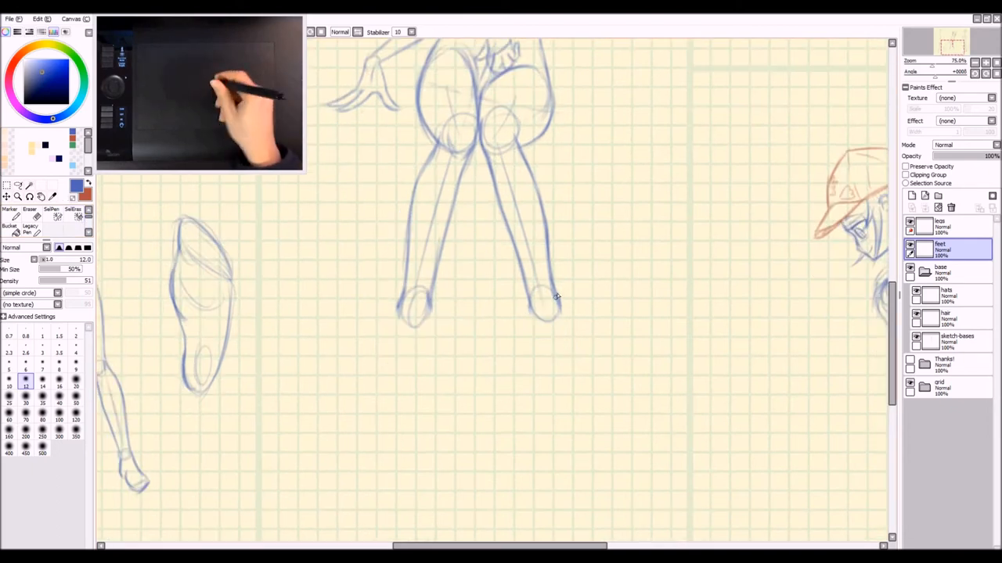
- Sketch the right and left feet below the standing pose's ankles, then begin a sketch beneath them
scroll("down", 3)
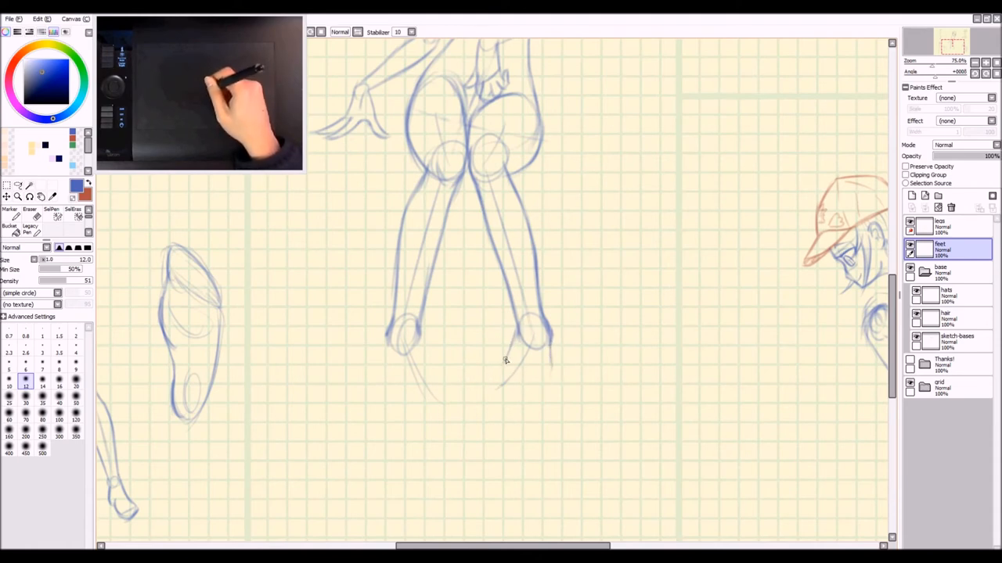
left_click_drag(504, 360, 524, 400)
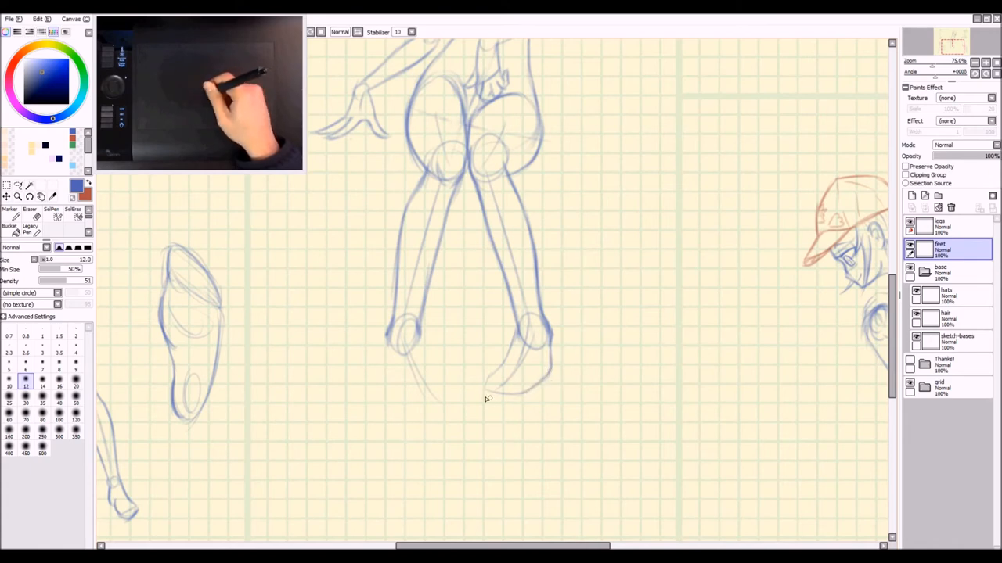
left_click_drag(482, 384, 532, 395)
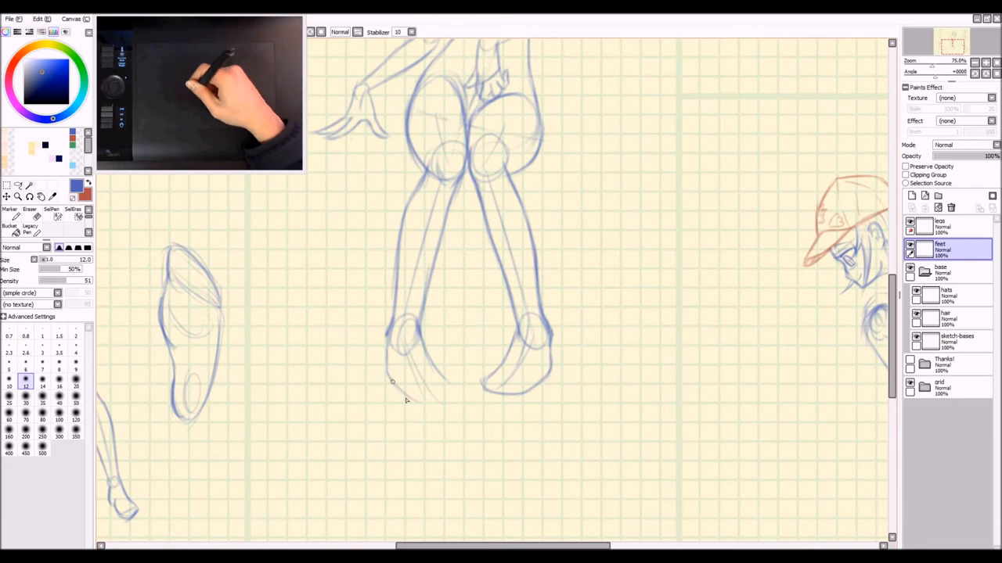
left_click_drag(391, 382, 461, 392)
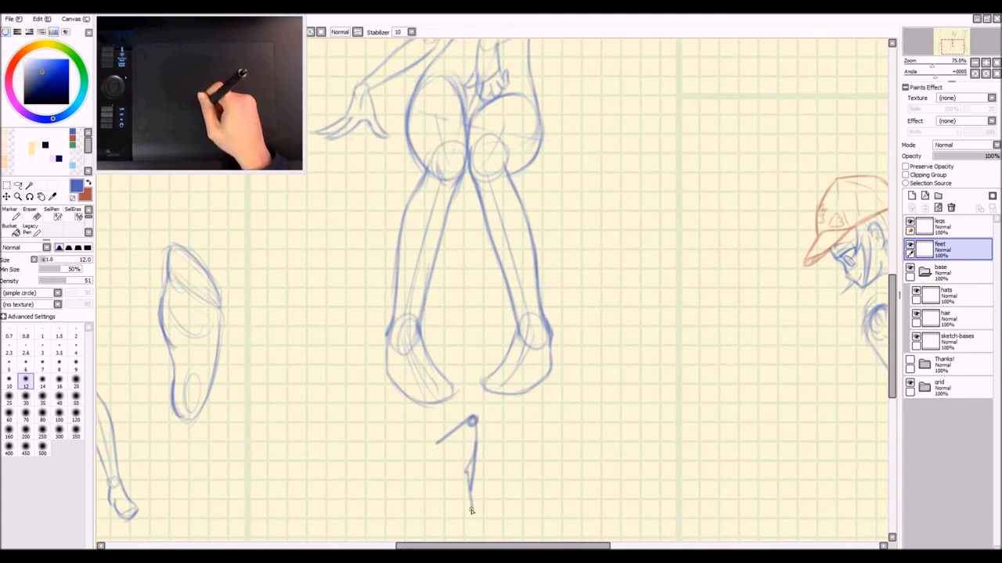
left_click_drag(469, 423, 454, 517)
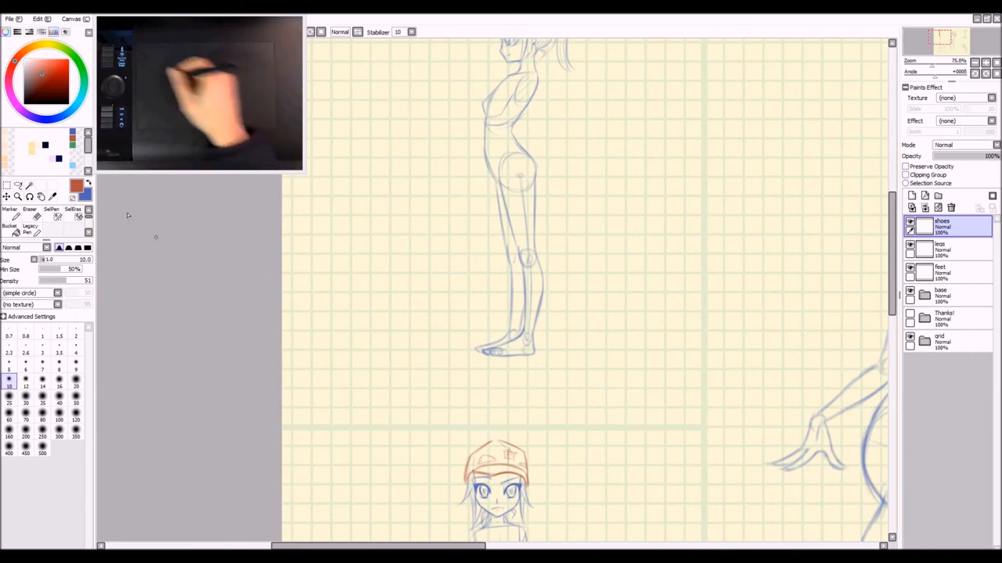
- In red, outline the boot shaft along the shin and its toe over the foot
left_click(43, 364)
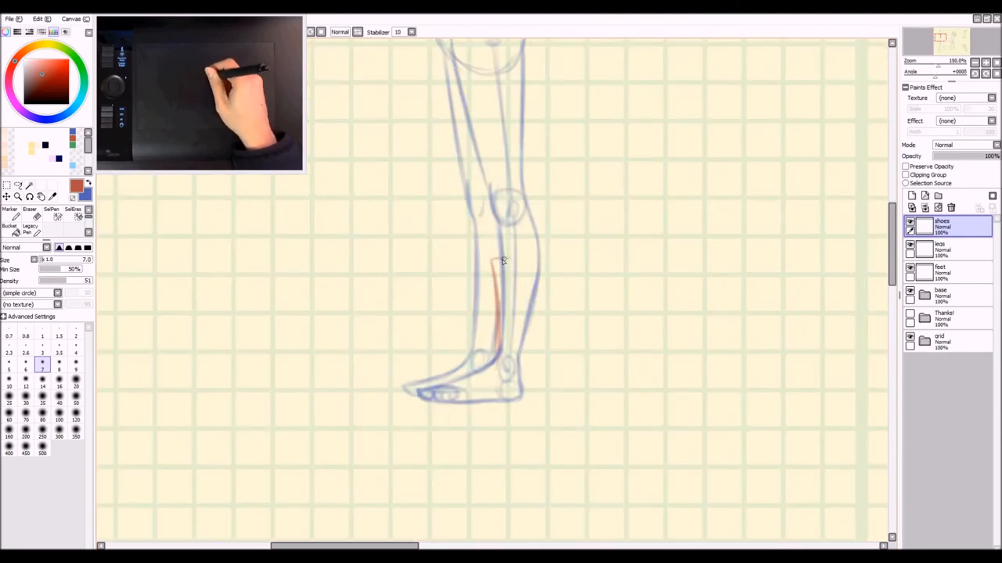
left_click_drag(493, 269, 548, 263)
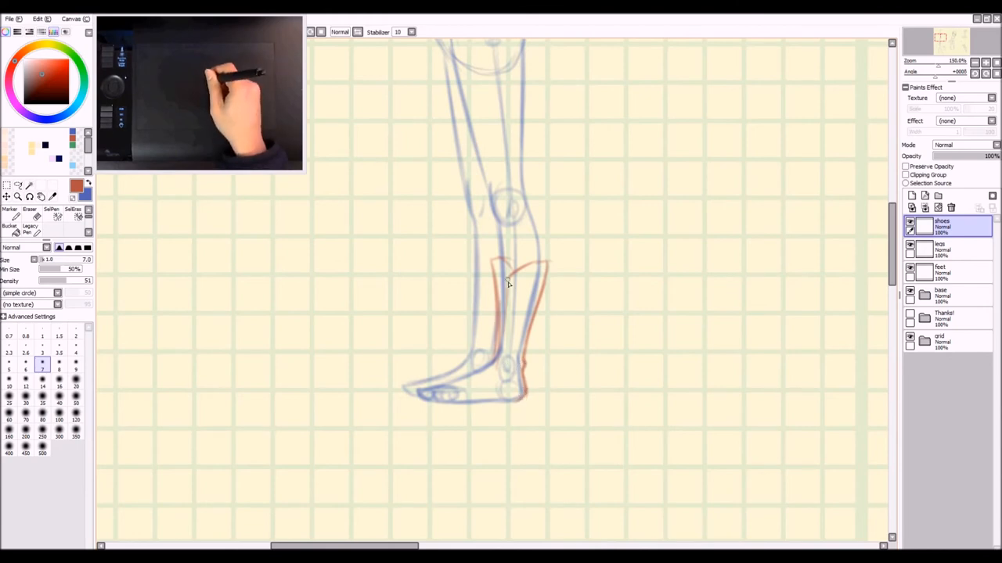
left_click_drag(507, 280, 491, 374)
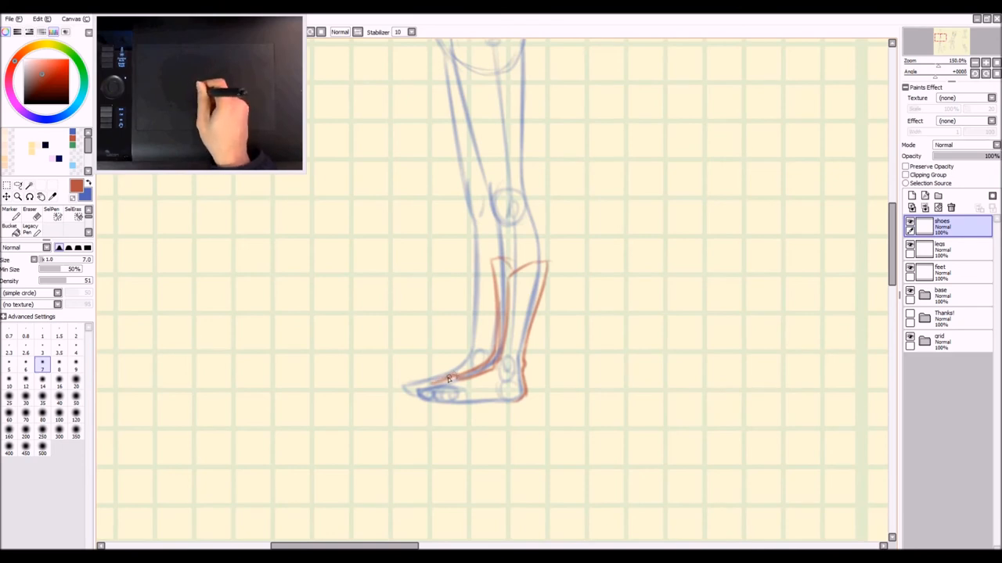
left_click_drag(451, 377, 422, 394)
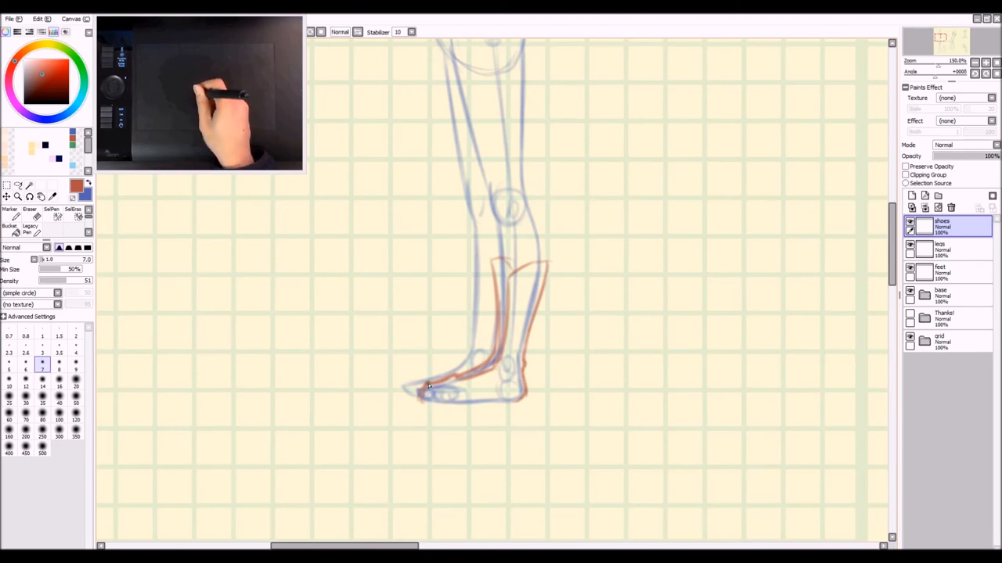
left_click_drag(426, 395, 520, 398)
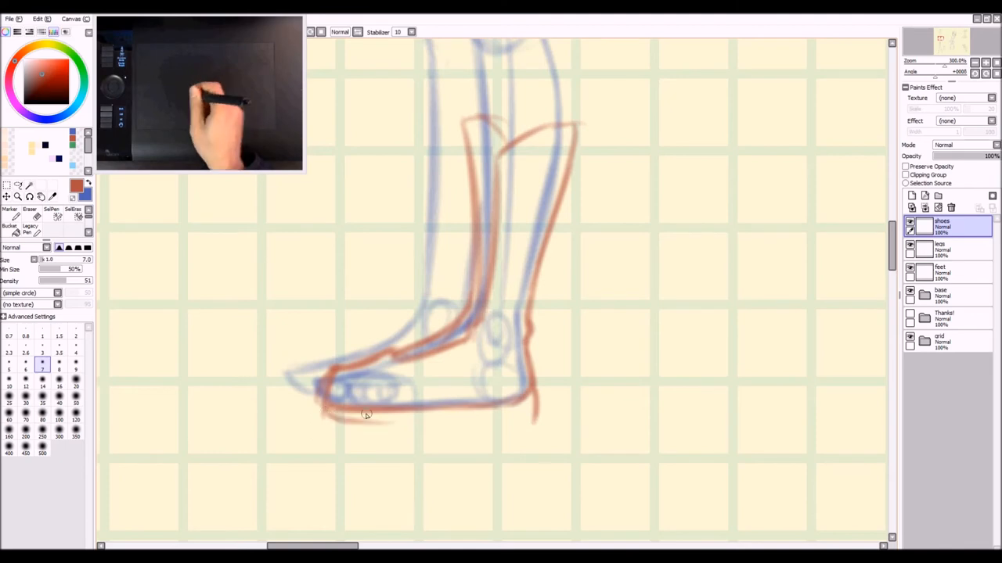
- Draw the boot's sole and heel under the foot and refine the top of the shaft
left_click_drag(360, 417, 469, 415)
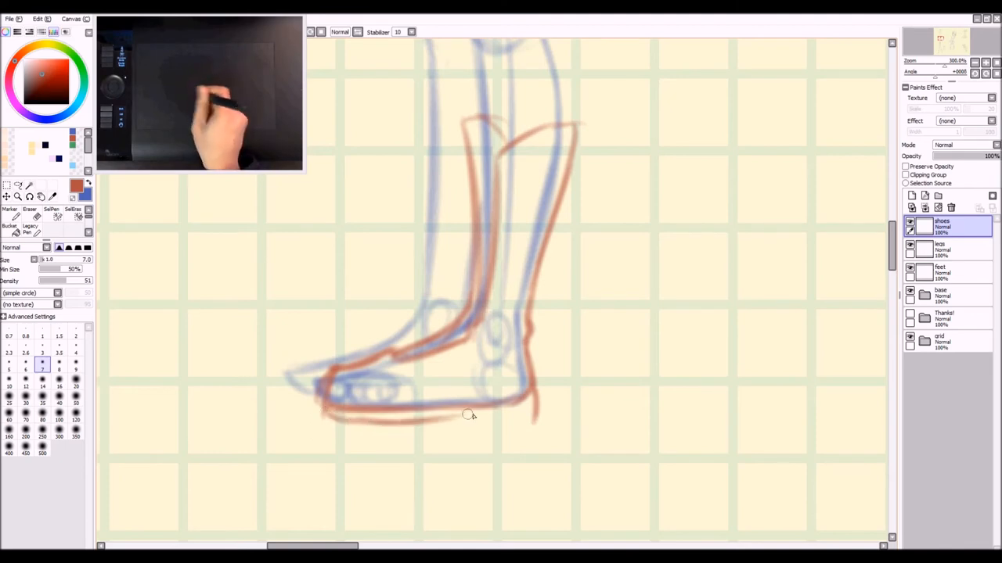
left_click_drag(469, 415, 529, 423)
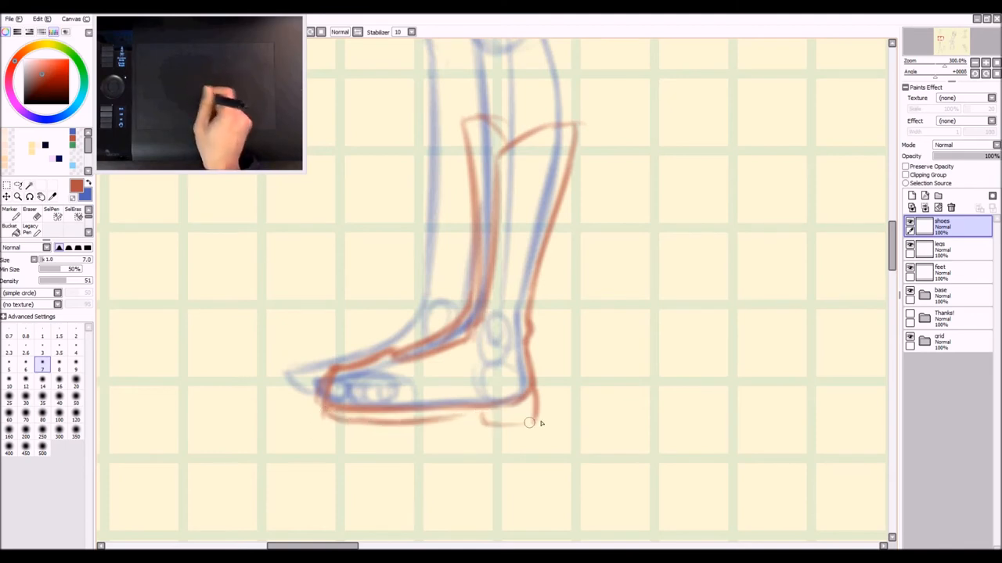
left_click_drag(529, 422, 482, 414)
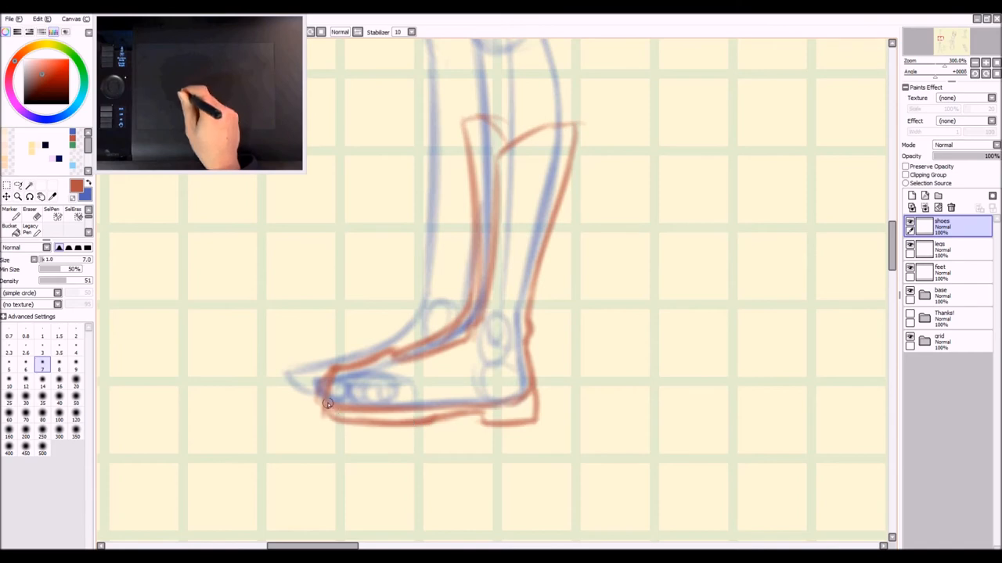
left_click_drag(327, 405, 438, 420)
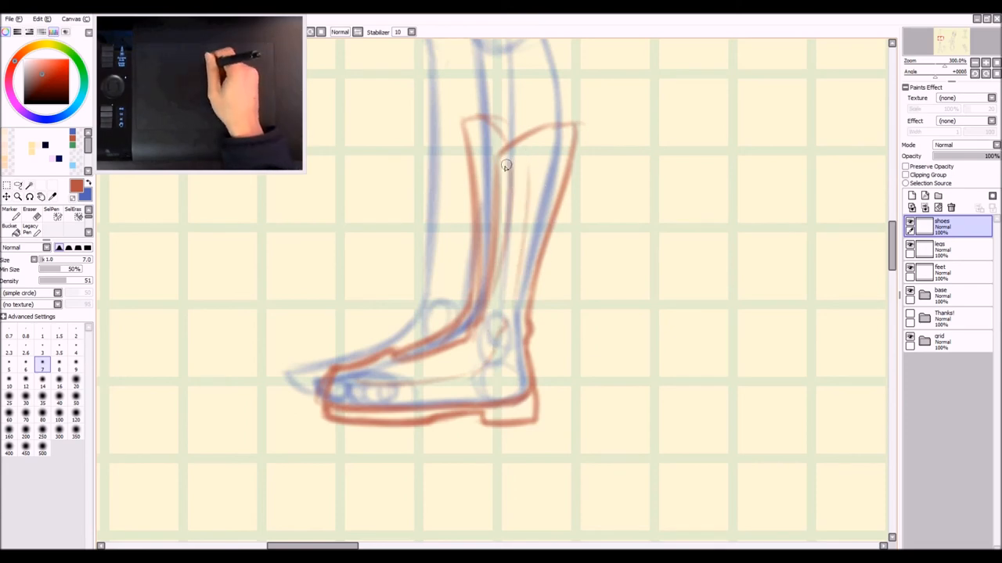
left_click_drag(504, 165, 482, 279)
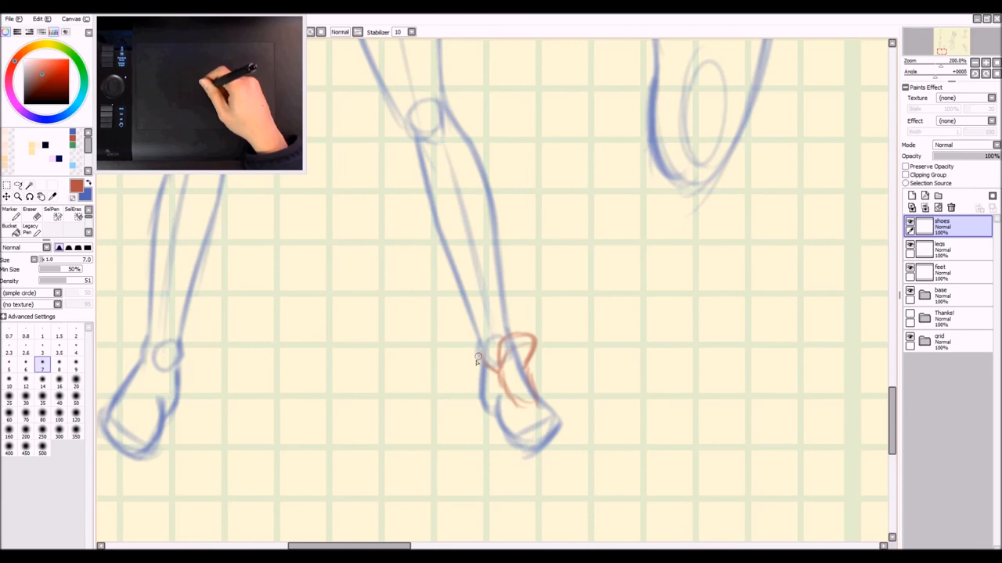
- Sketch the first red footwear lines at the next pose's ankle
left_click_drag(477, 357, 501, 407)
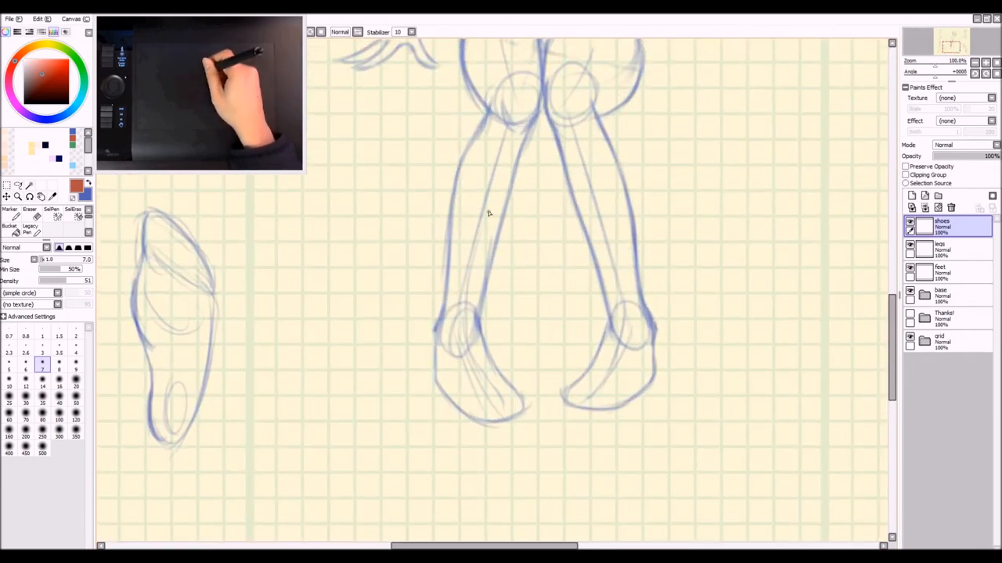
- Outline a red boot down the left leg and add its sole line around the foot
left_click_drag(488, 211, 470, 329)
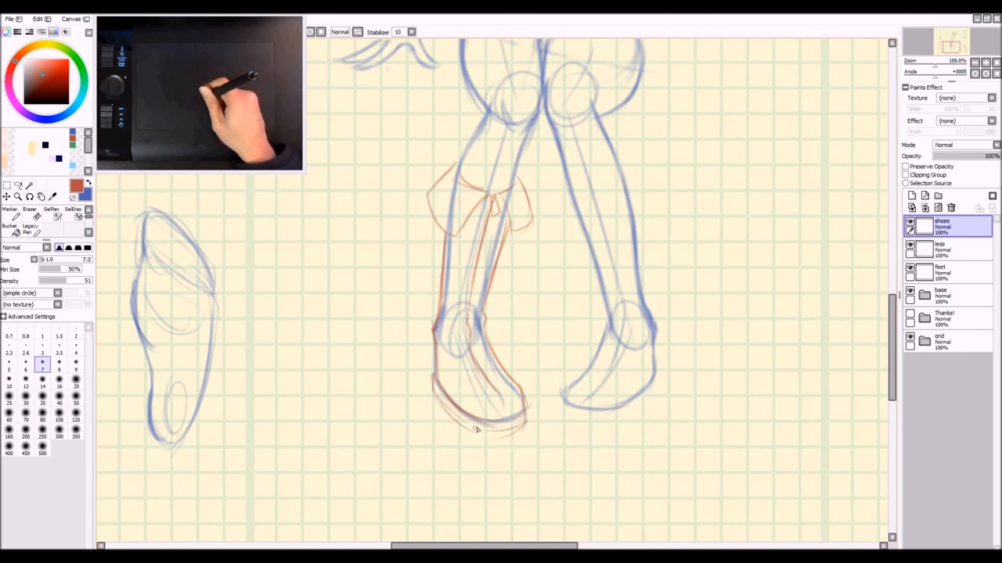
left_click_drag(472, 429, 519, 429)
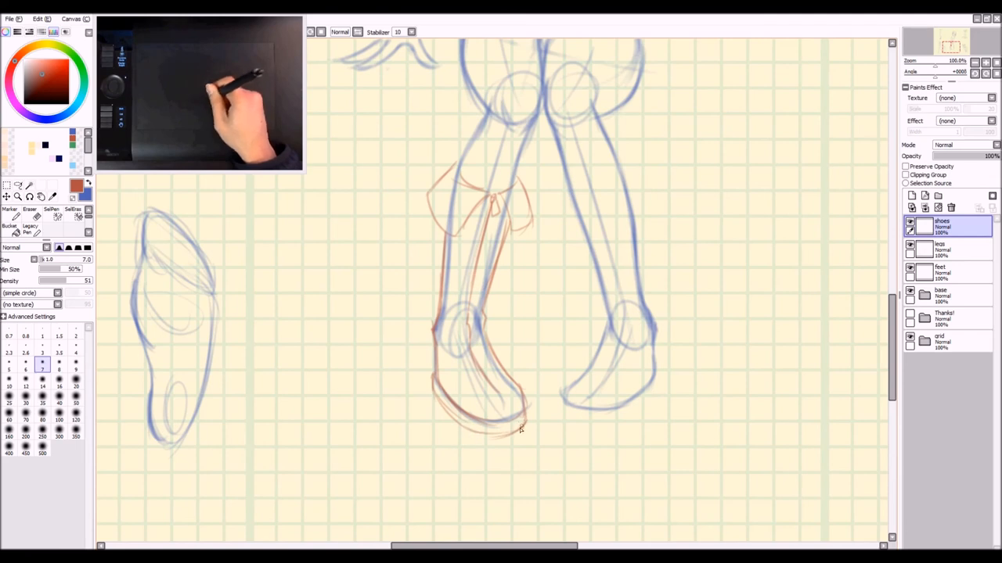